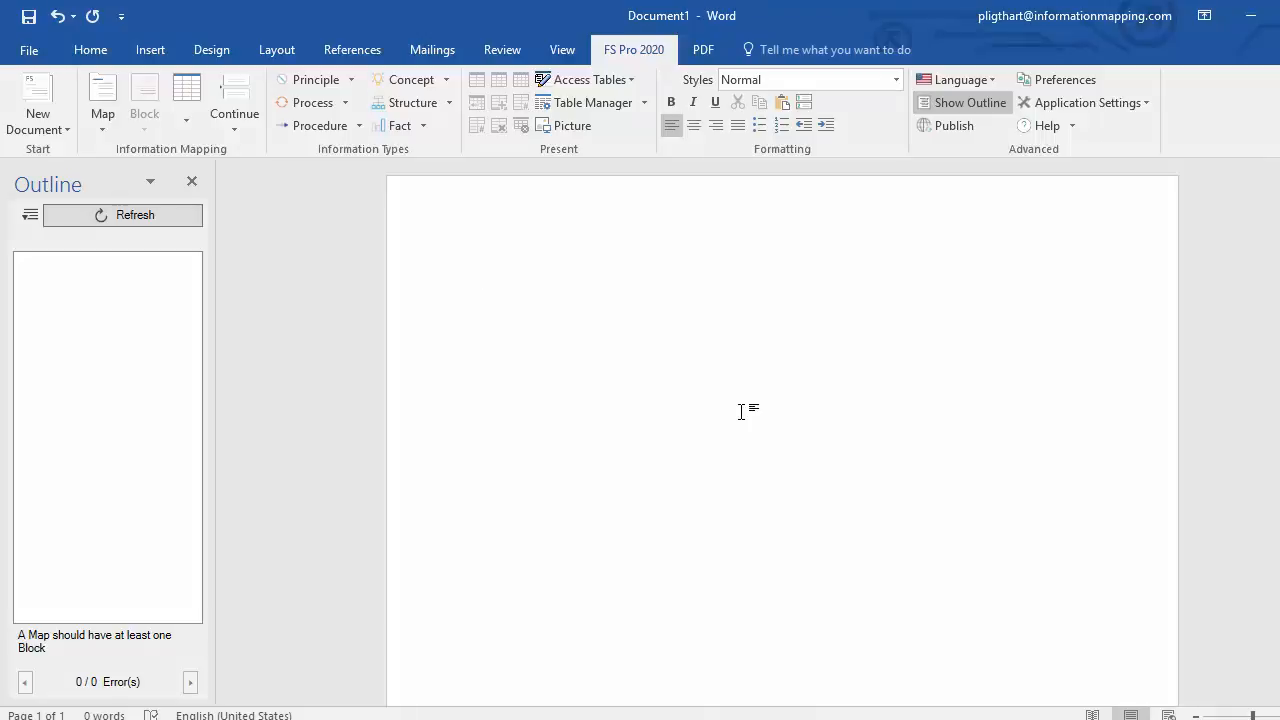
# - Reach the FS Pro 2020 Template Manager via the New Document dropdown from the blank document
pyautogui.click(480, 280)
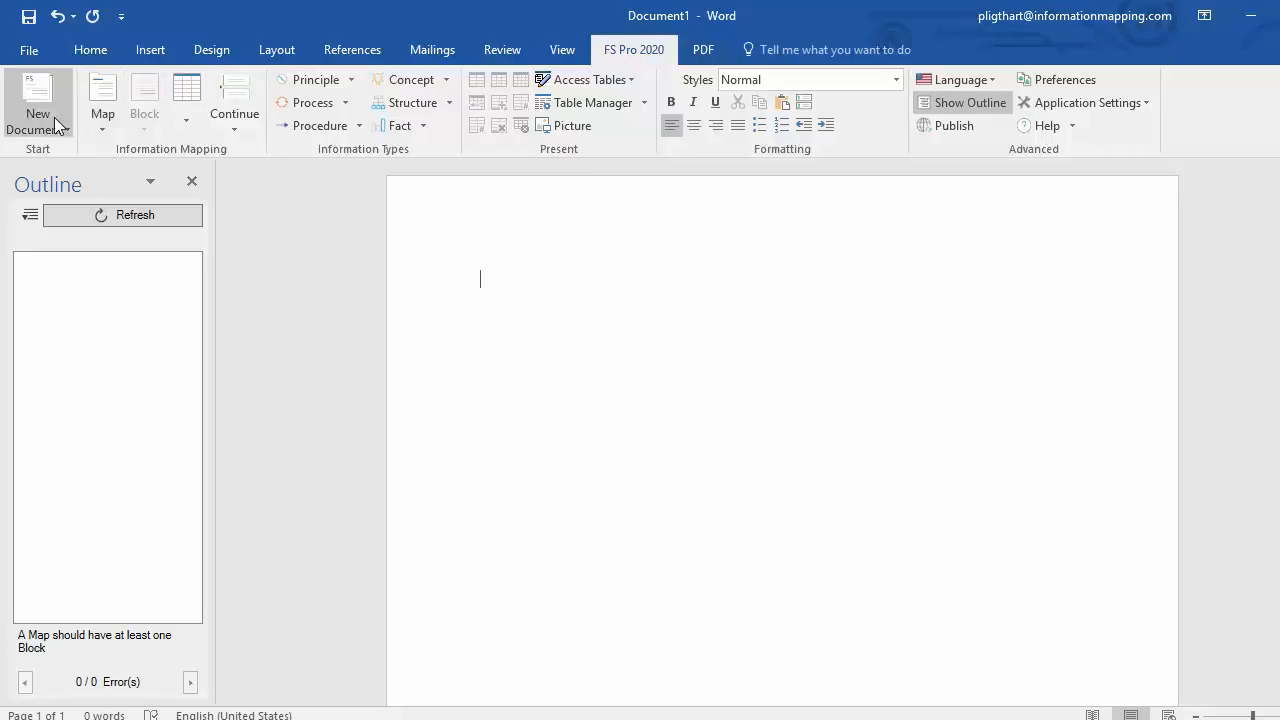
pyautogui.click(36, 110)
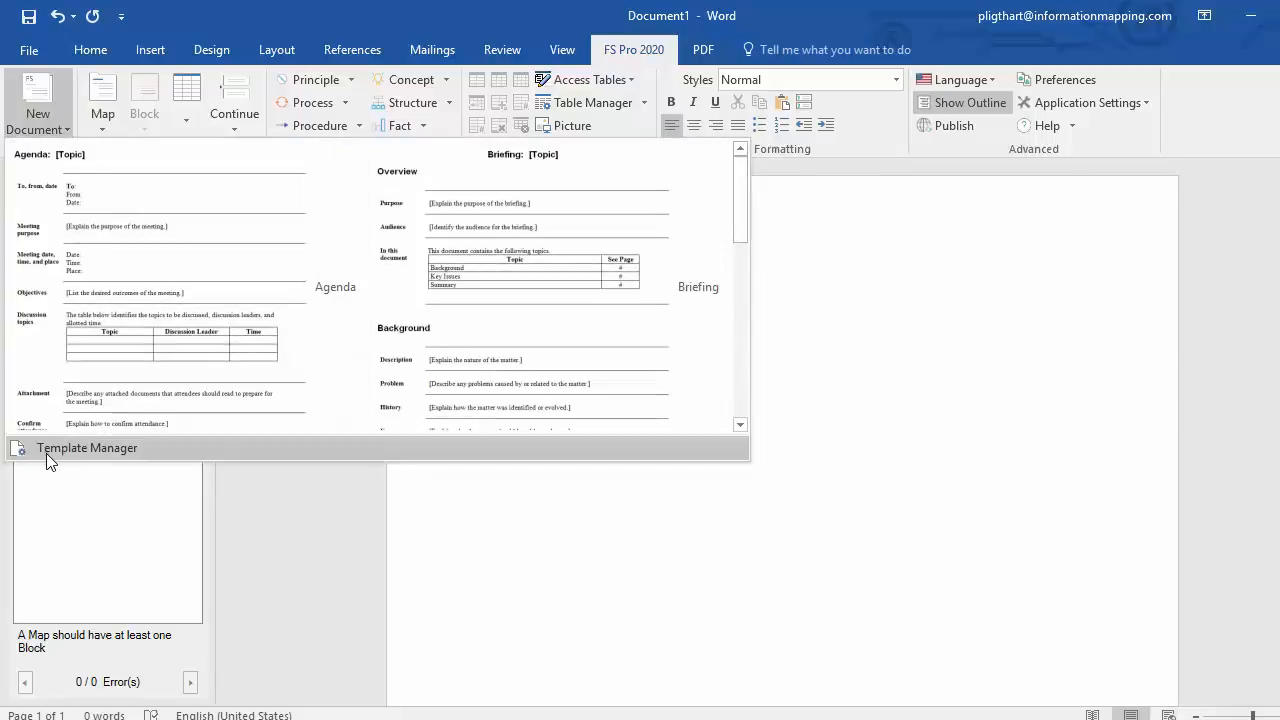
pyautogui.click(88, 448)
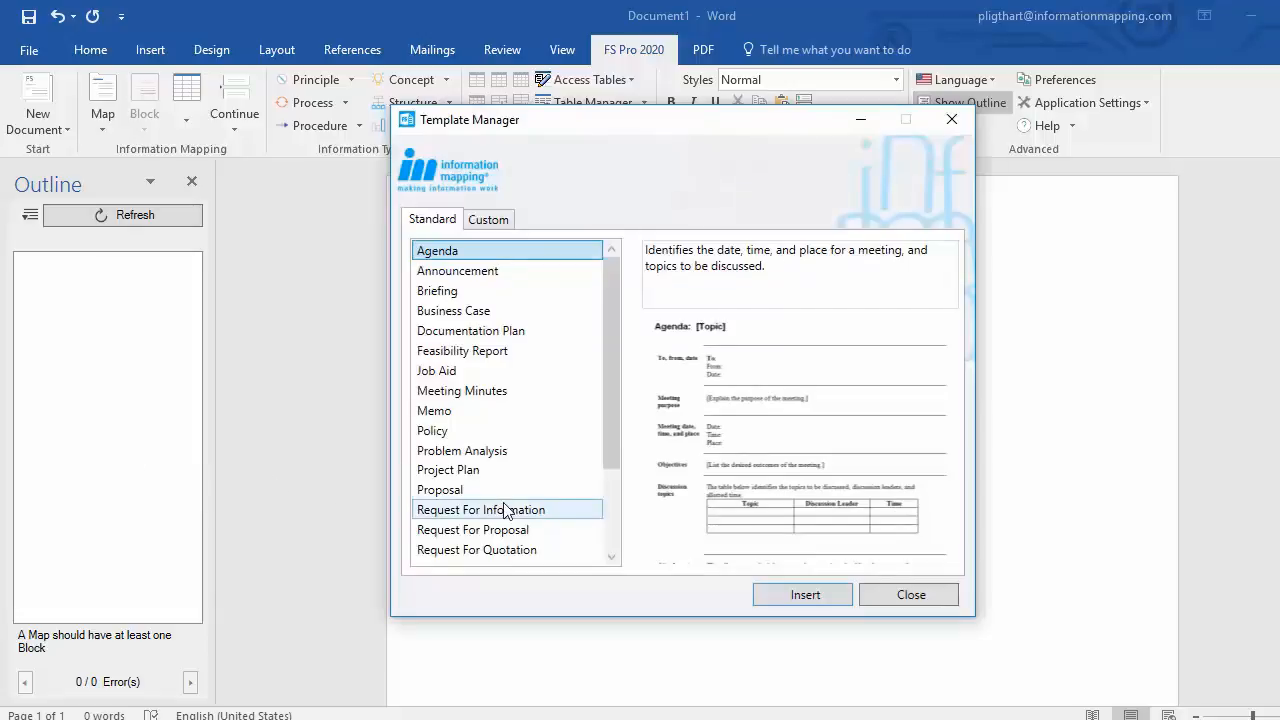
pyautogui.moveTo(472, 470)
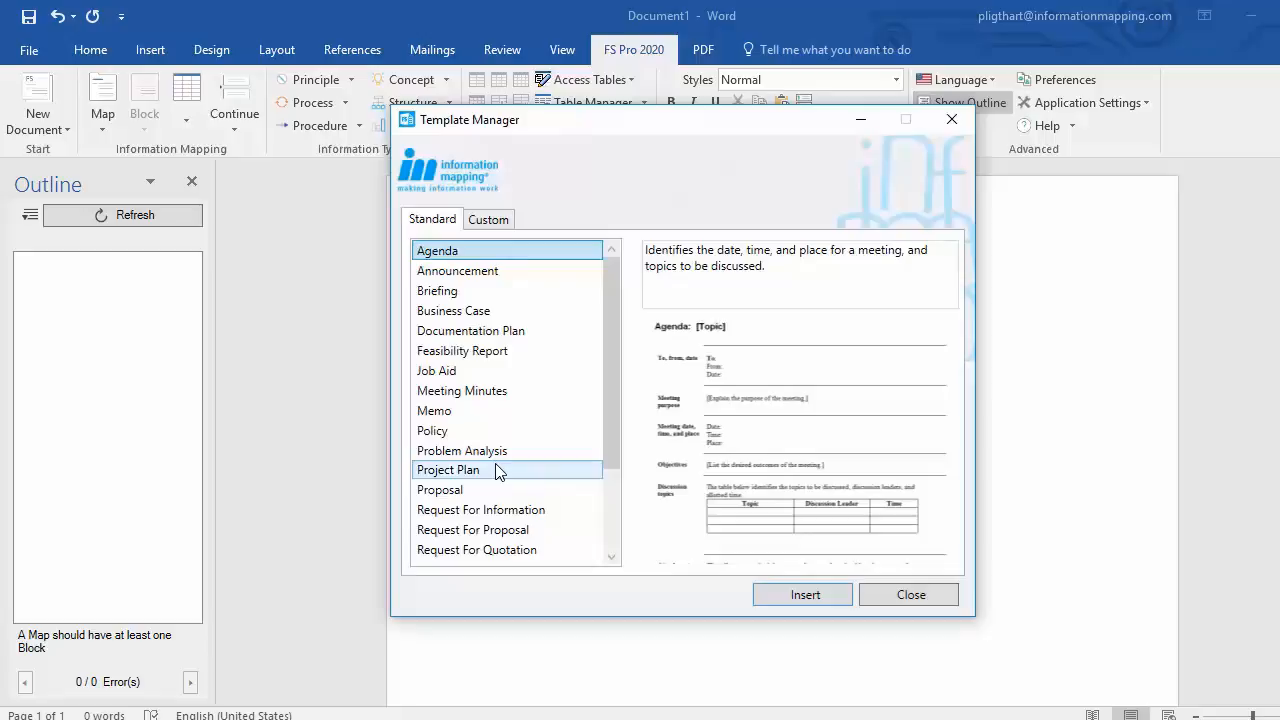
pyautogui.moveTo(488, 400)
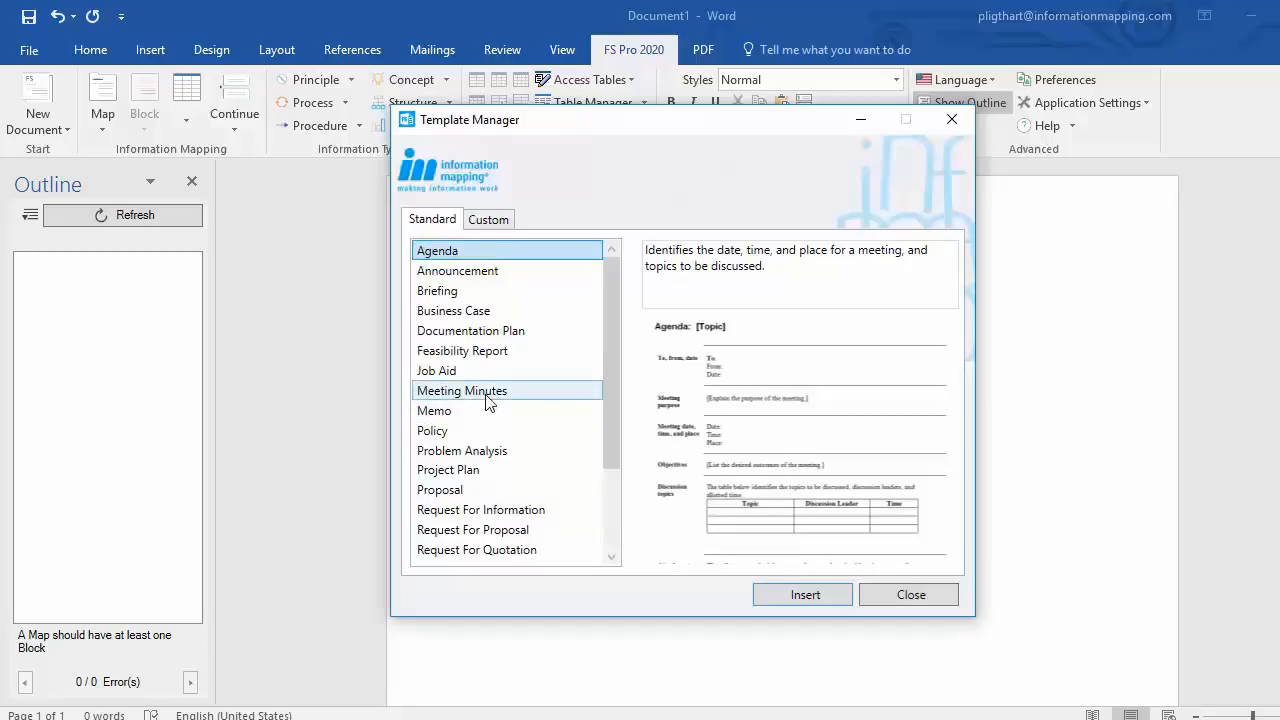
# - Select the Meeting Minutes template on the Standard tab to show its description and preview
pyautogui.click(460, 390)
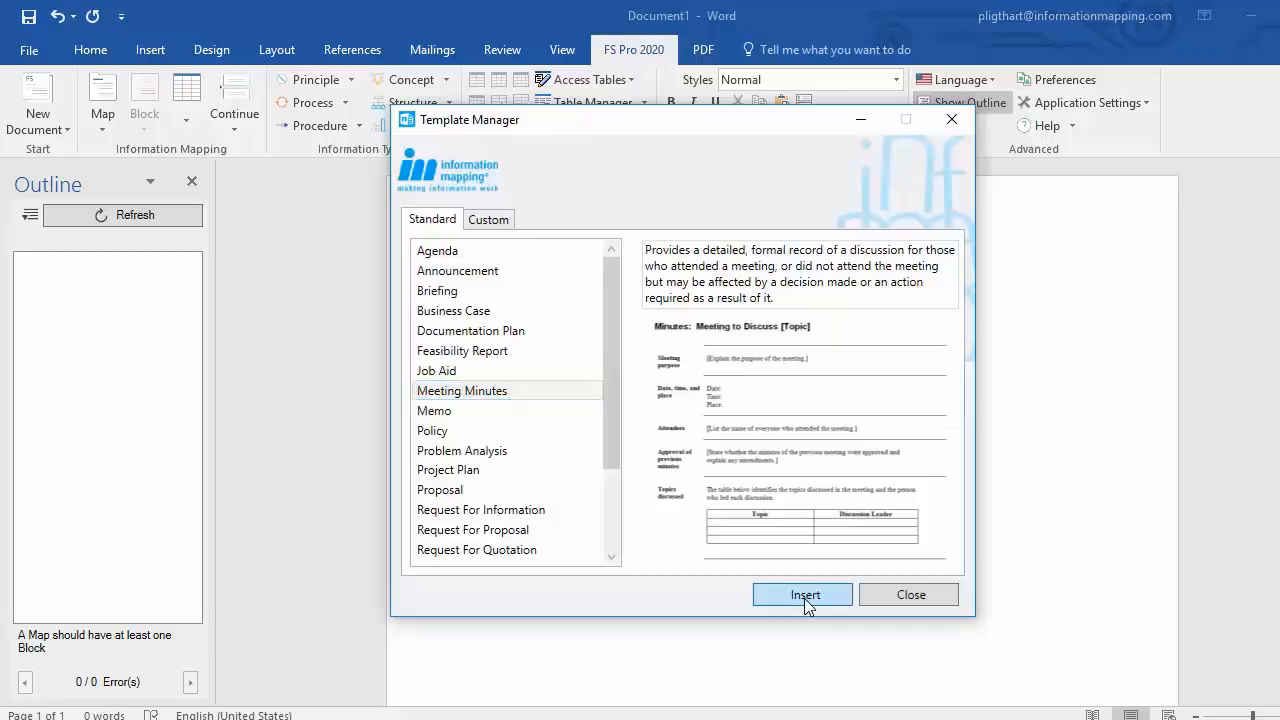
# - Insert the Meeting Minutes template and review its sections listed in the outline
pyautogui.click(800, 594)
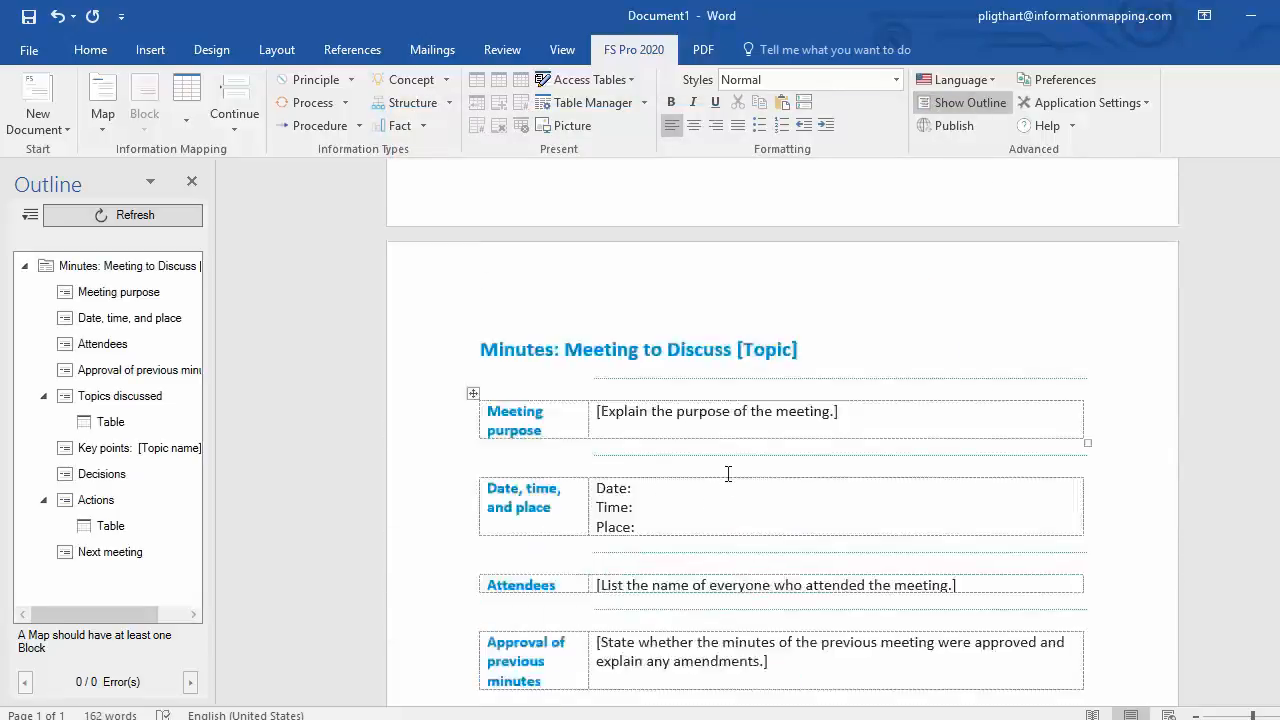
pyautogui.scroll(-3)
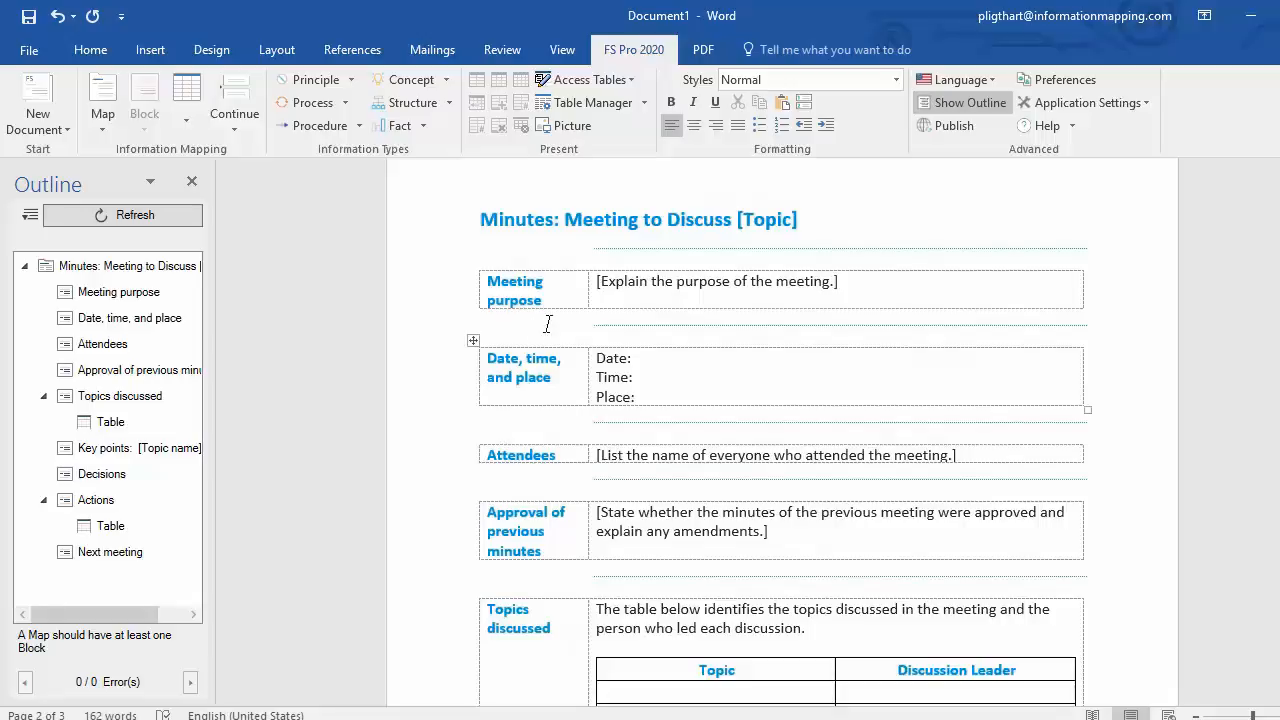
pyautogui.moveTo(680, 388)
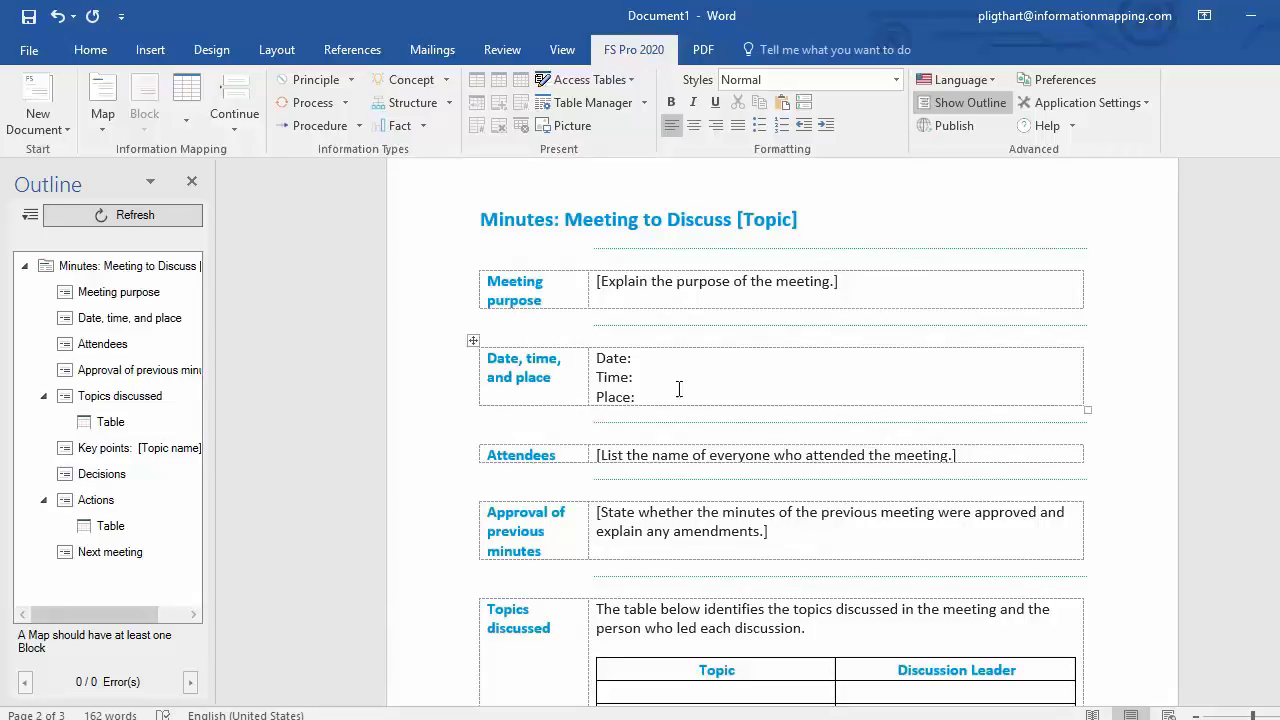